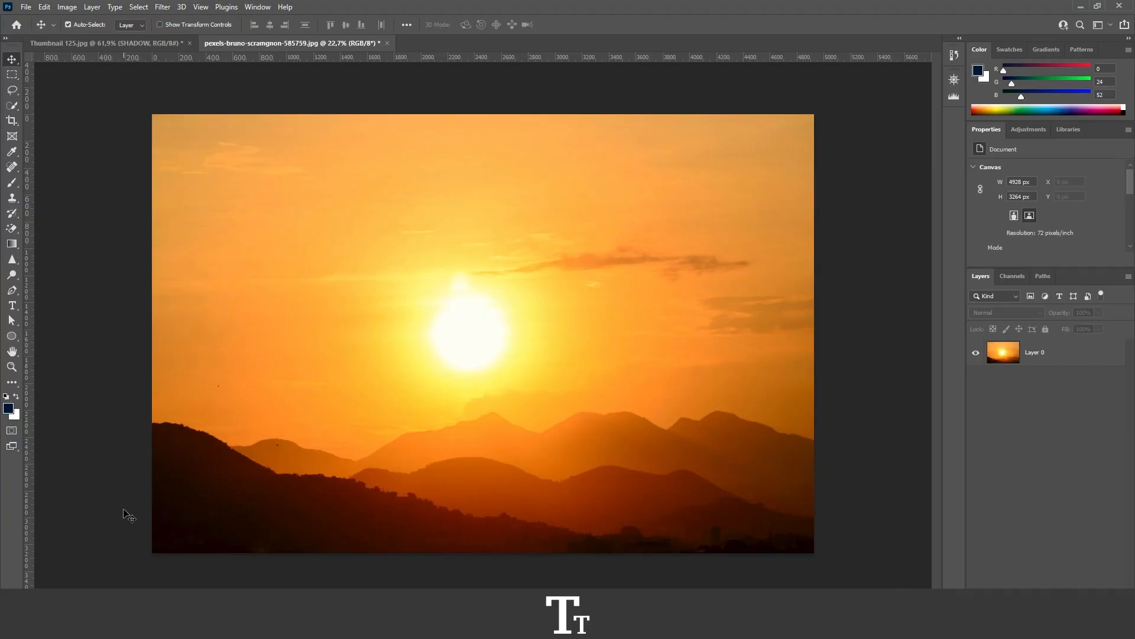
mouse_move(266, 102)
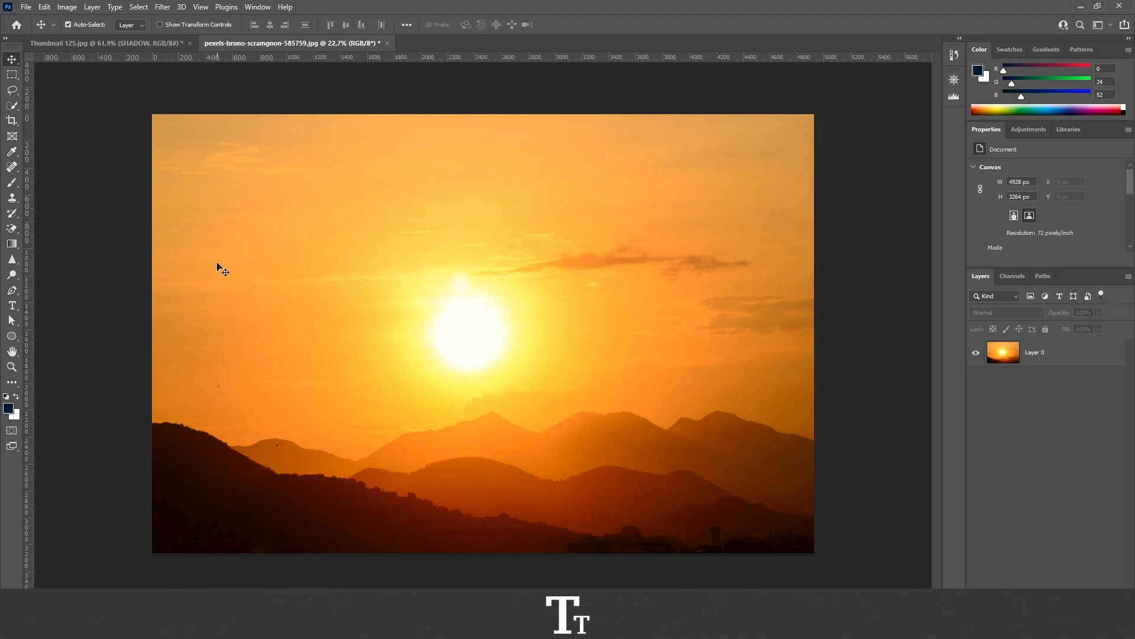
mouse_move(460, 236)
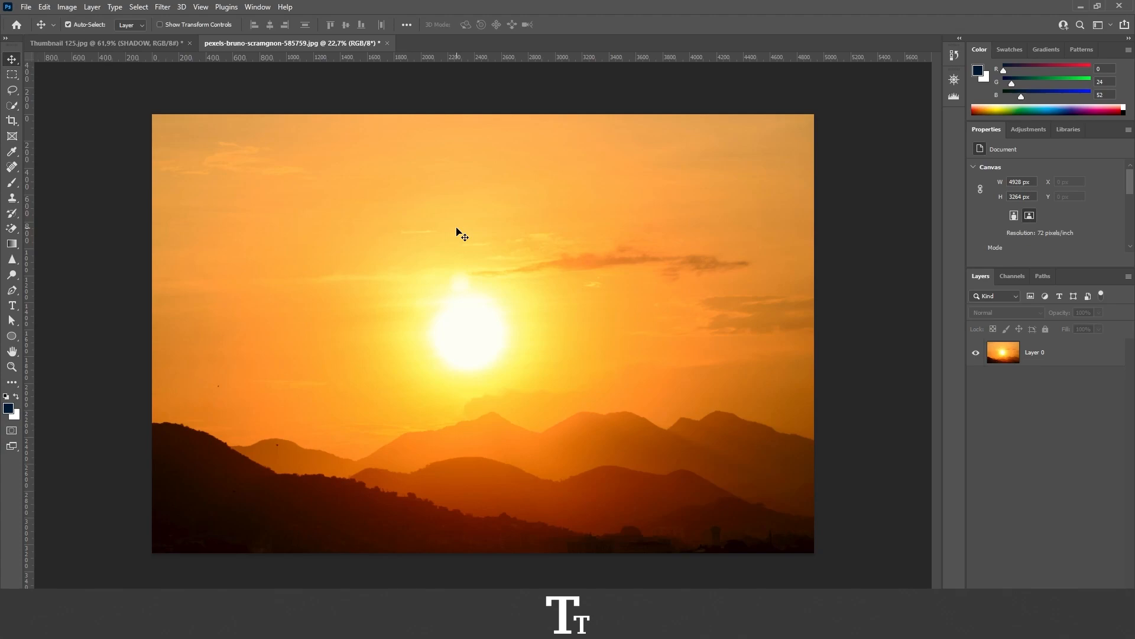
mouse_move(880, 338)
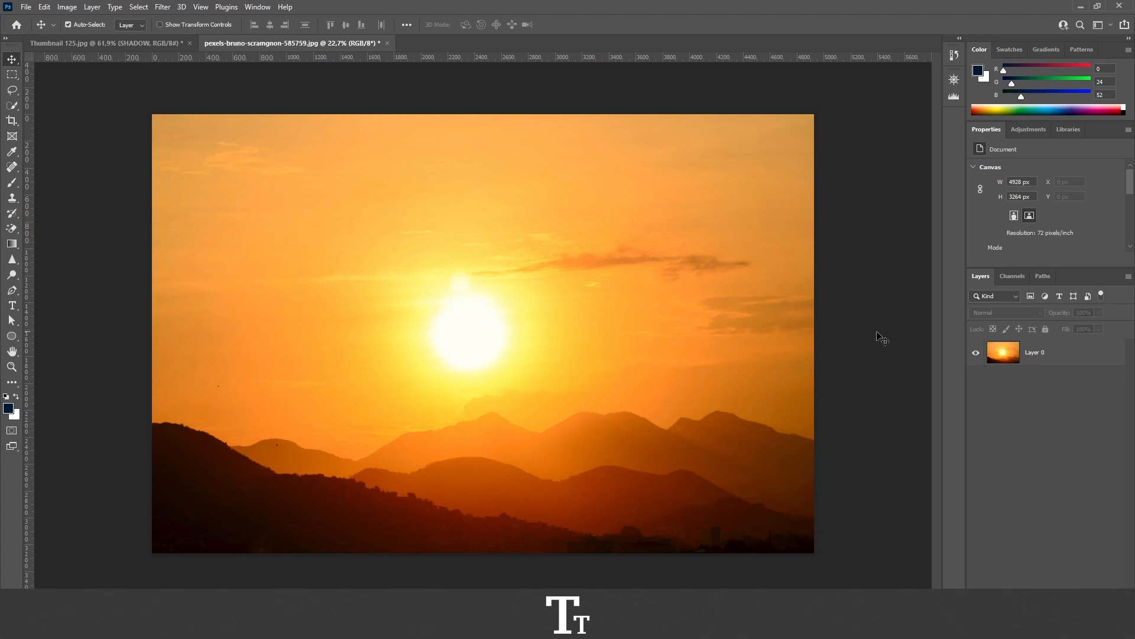
mouse_move(1023, 355)
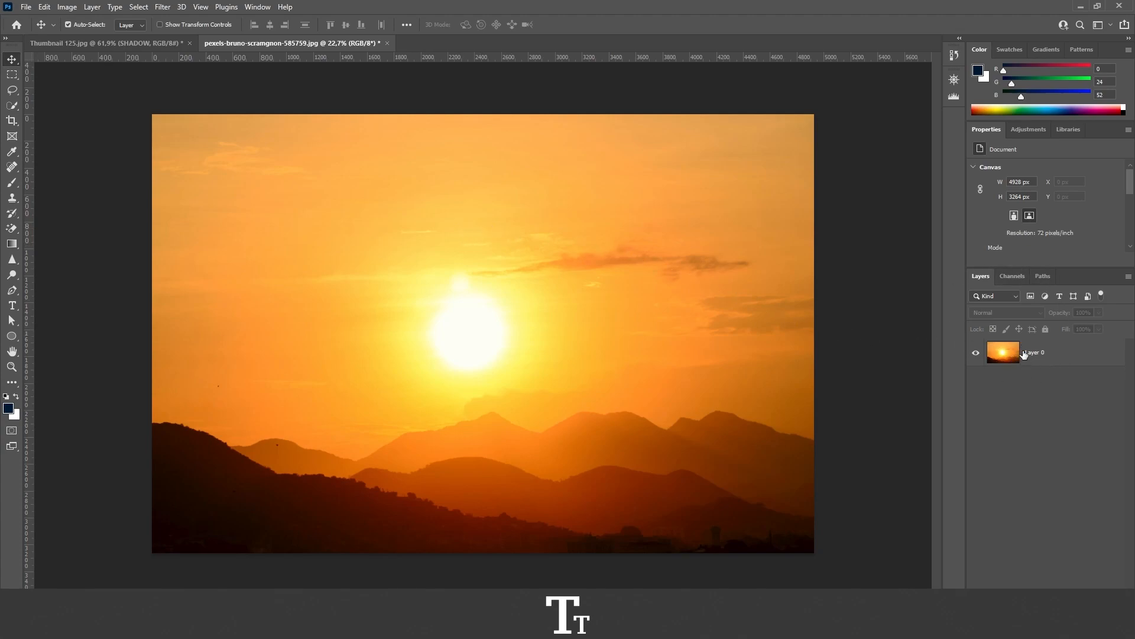
Select Layer 0 of the sunset photo in the Layers panel.
left_click(1036, 352)
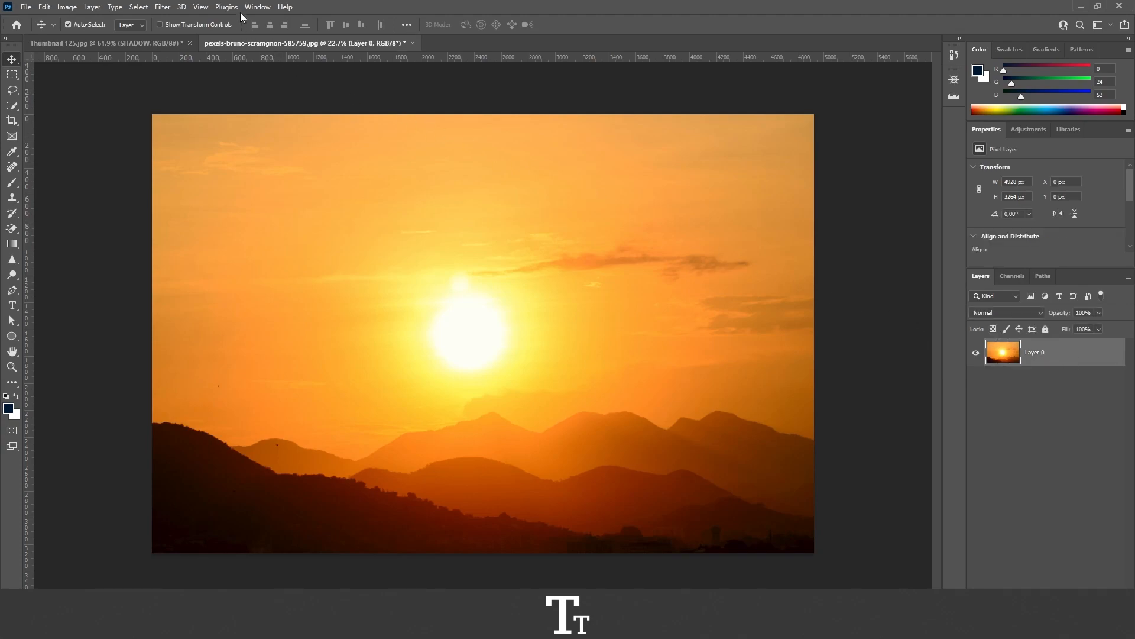
left_click(257, 7)
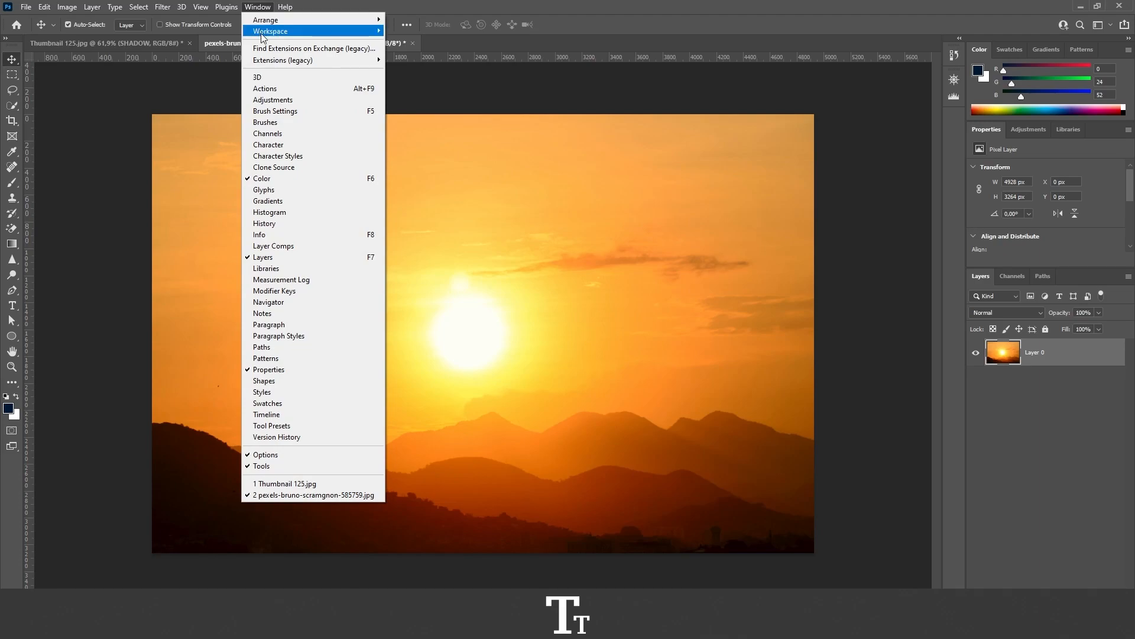
mouse_move(274, 258)
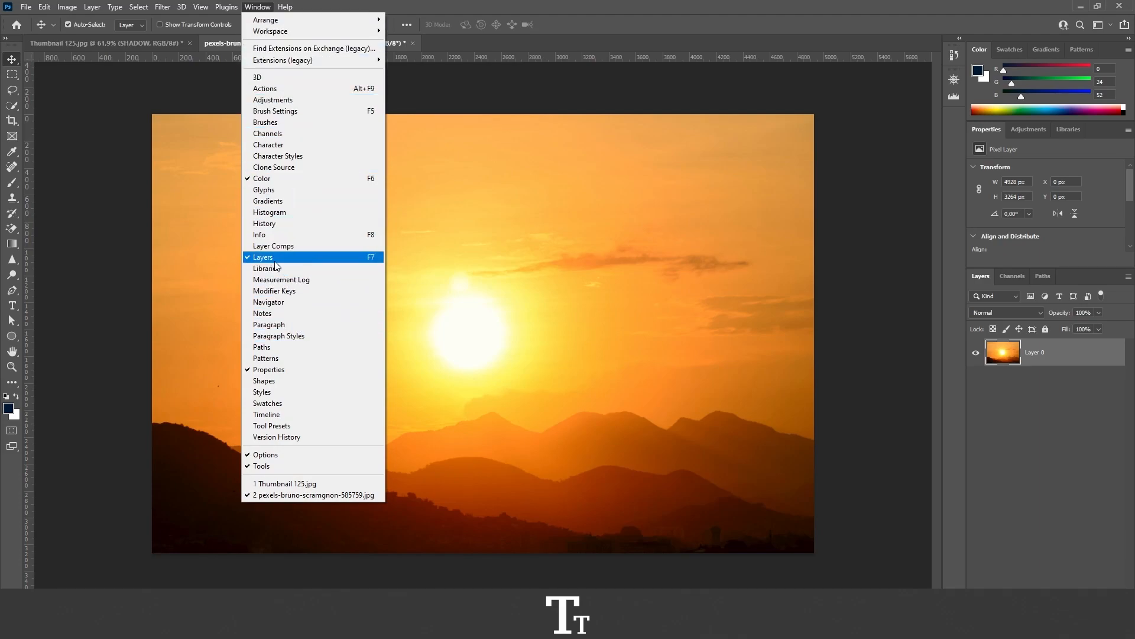
mouse_move(374, 260)
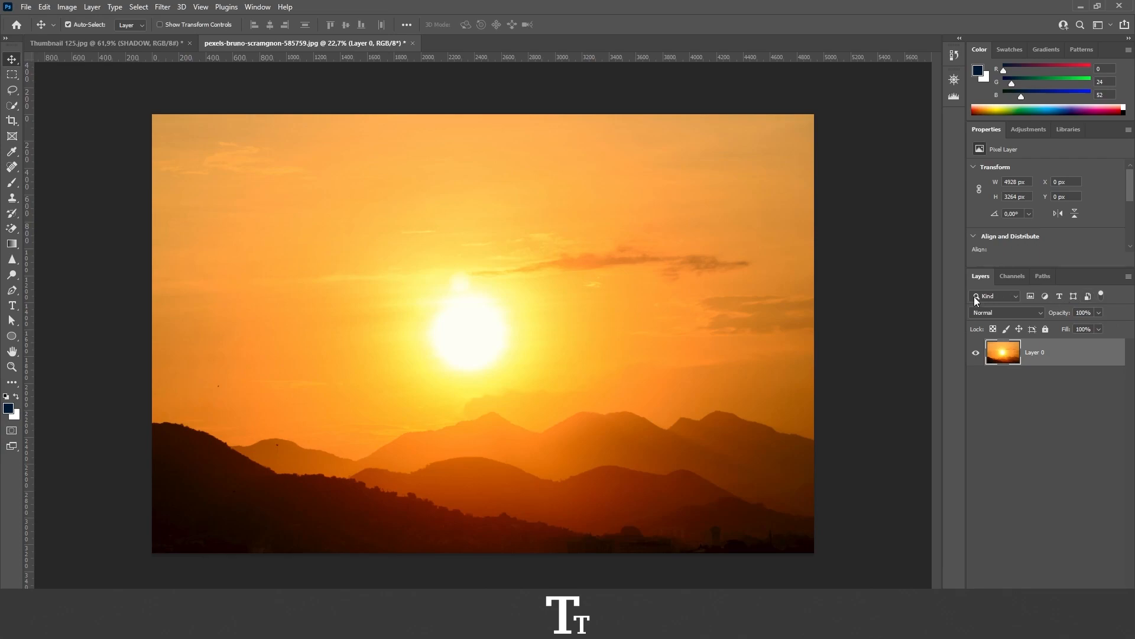
mouse_move(1052, 357)
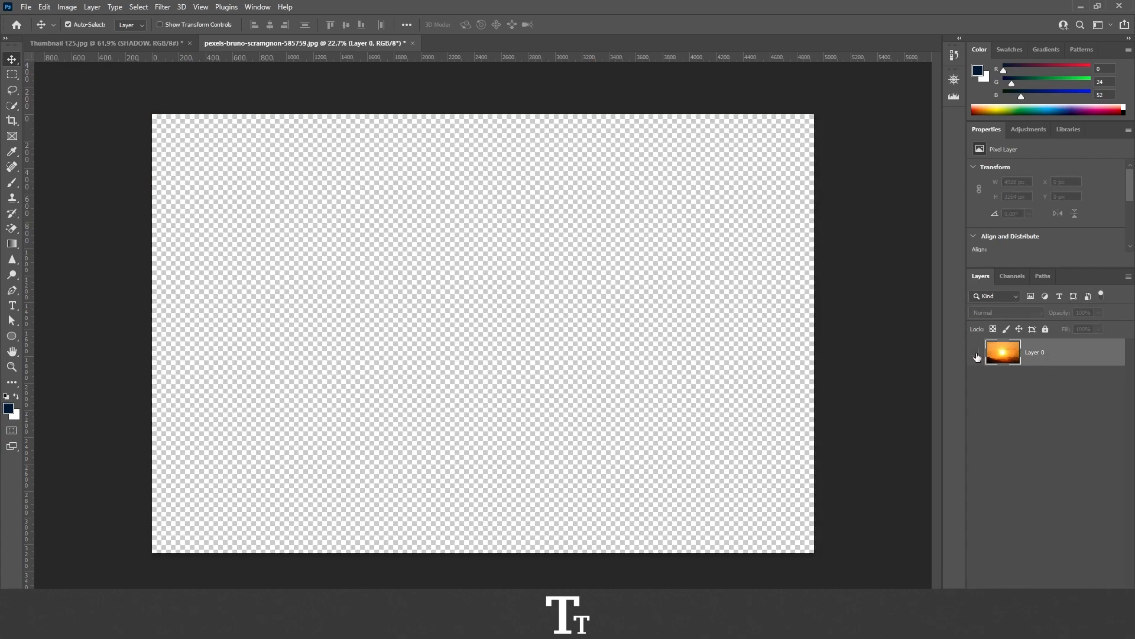
left_click(975, 352)
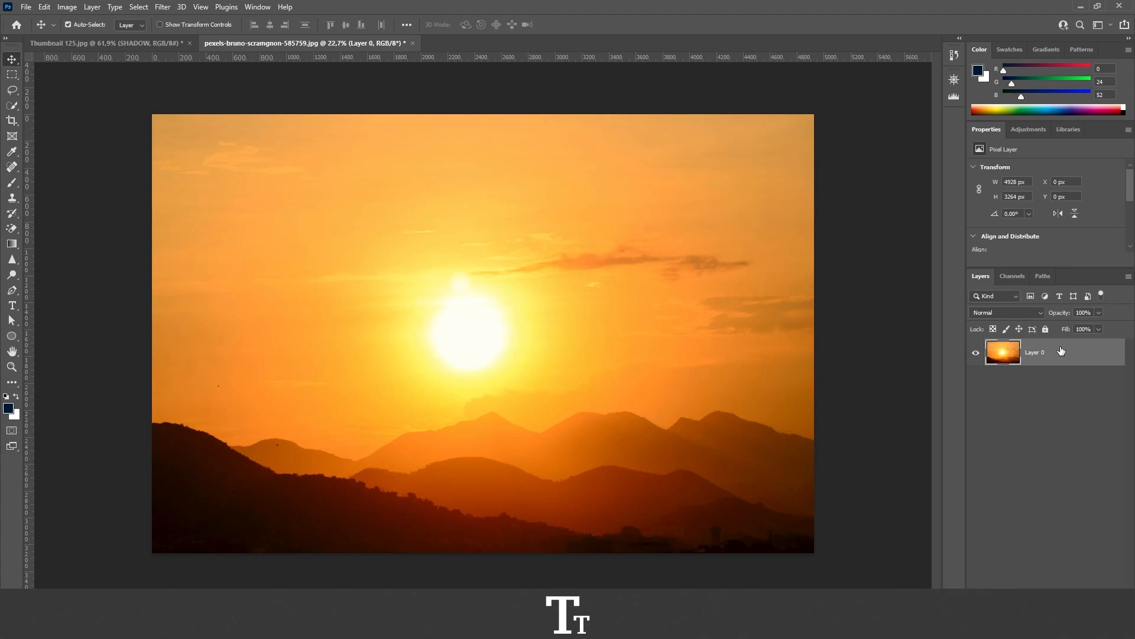
Convert Layer 0 to a smart object from its context menu.
right_click(1004, 352)
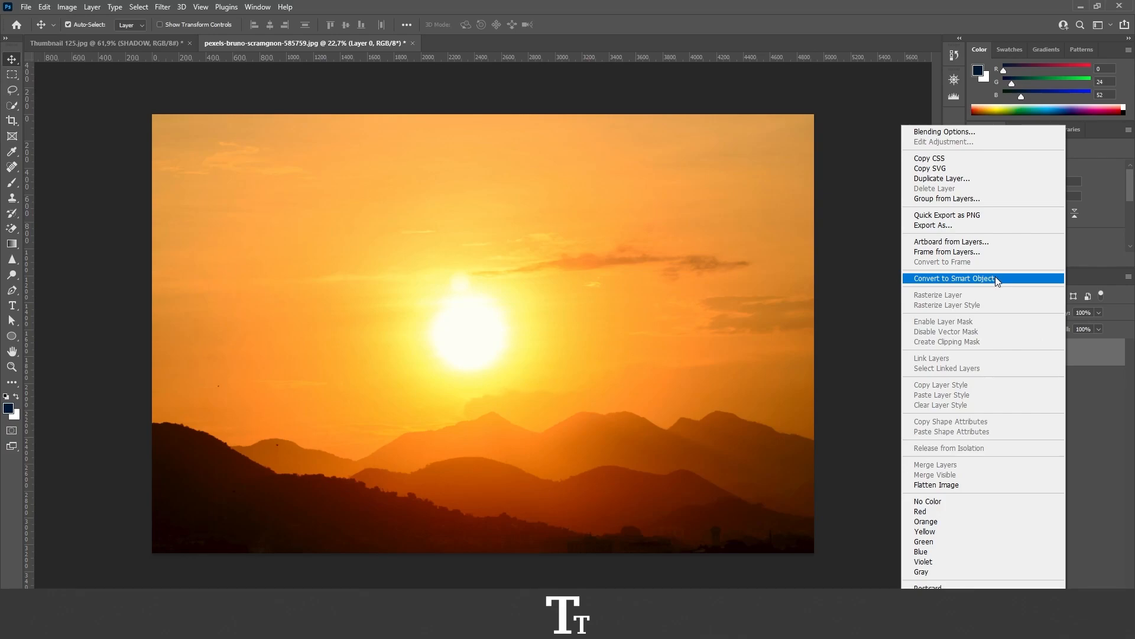
left_click(954, 278)
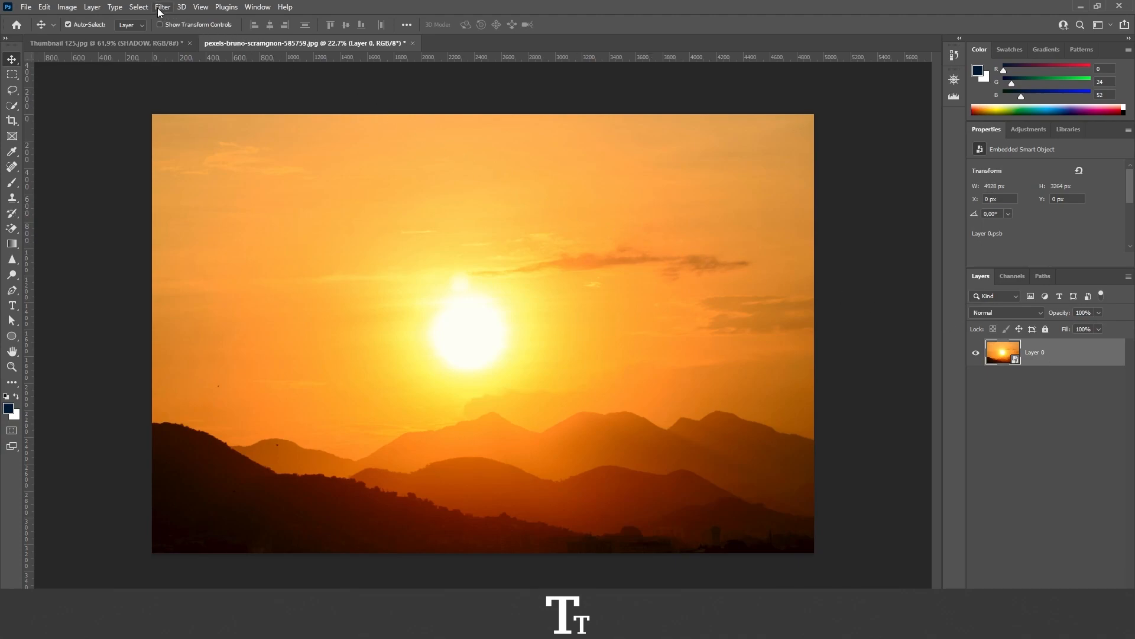
Launch the Camera Raw Filter on the smart object layer with Shift+Ctrl+A.
left_click(161, 6)
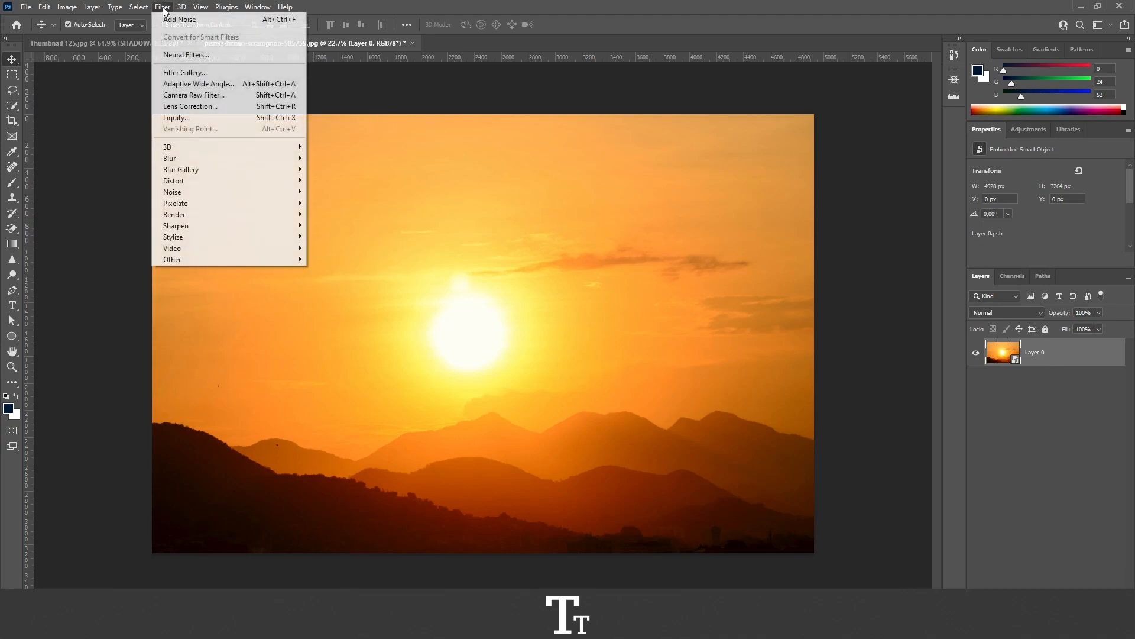
mouse_move(193, 95)
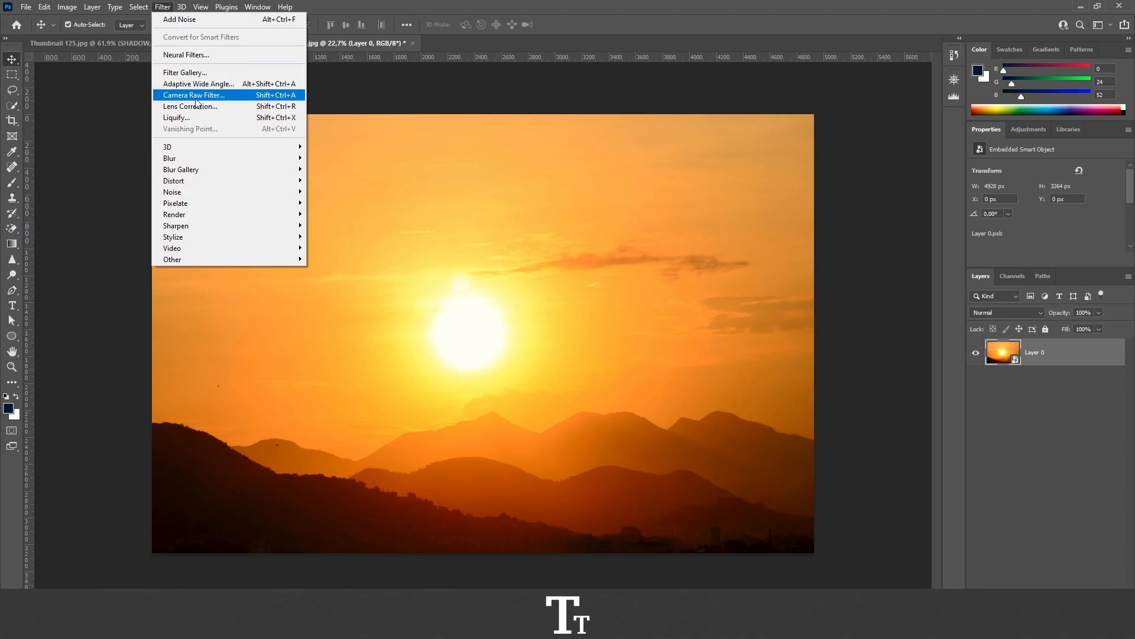
mouse_move(215, 100)
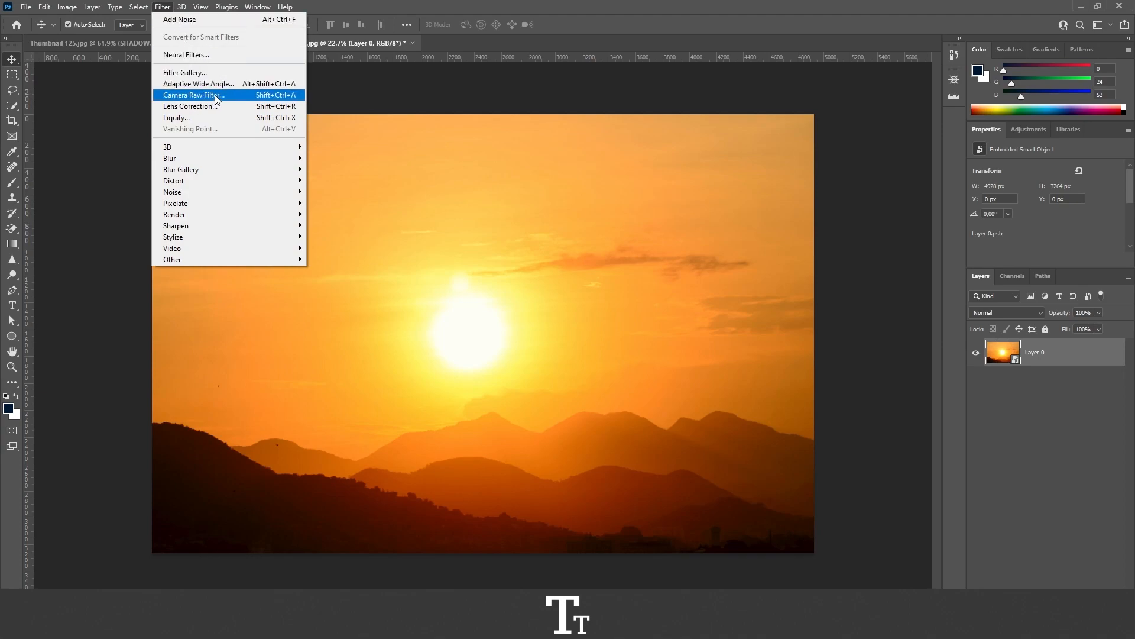
key("shift+ctrl+a")
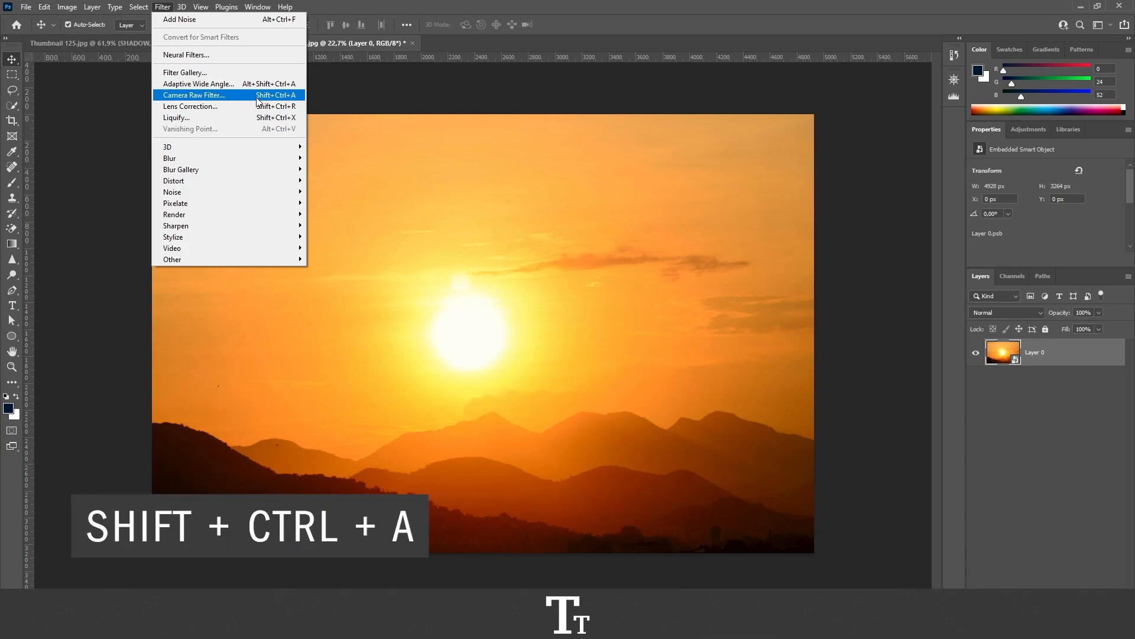
left_click(194, 95)
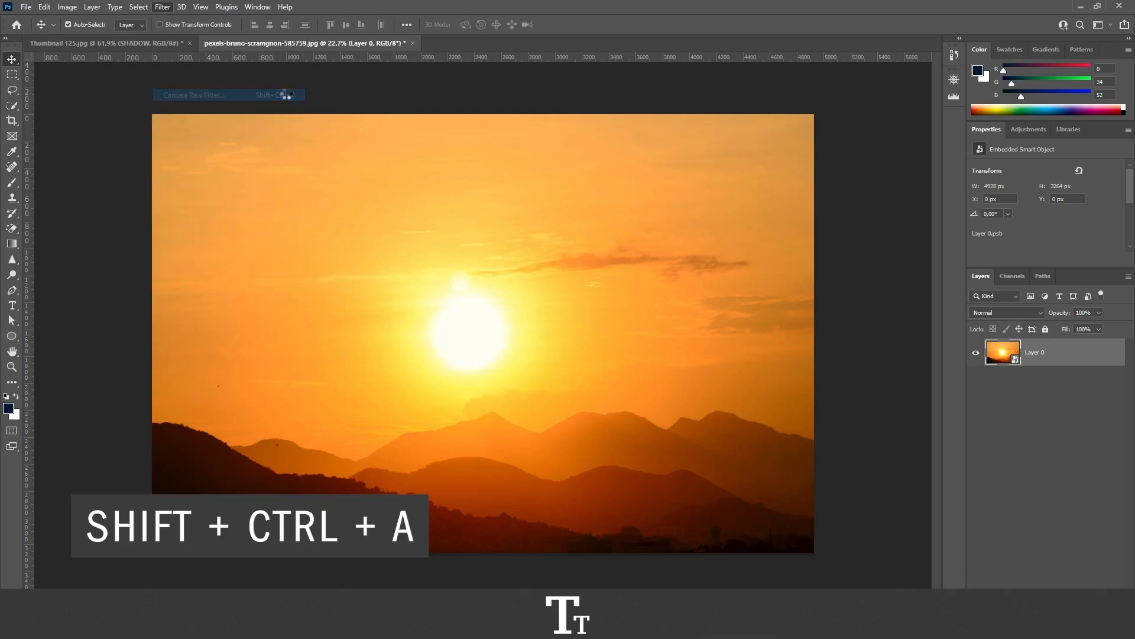
Expand the Optics section to show the Distortion and Vignette sliders.
left_click(193, 95)
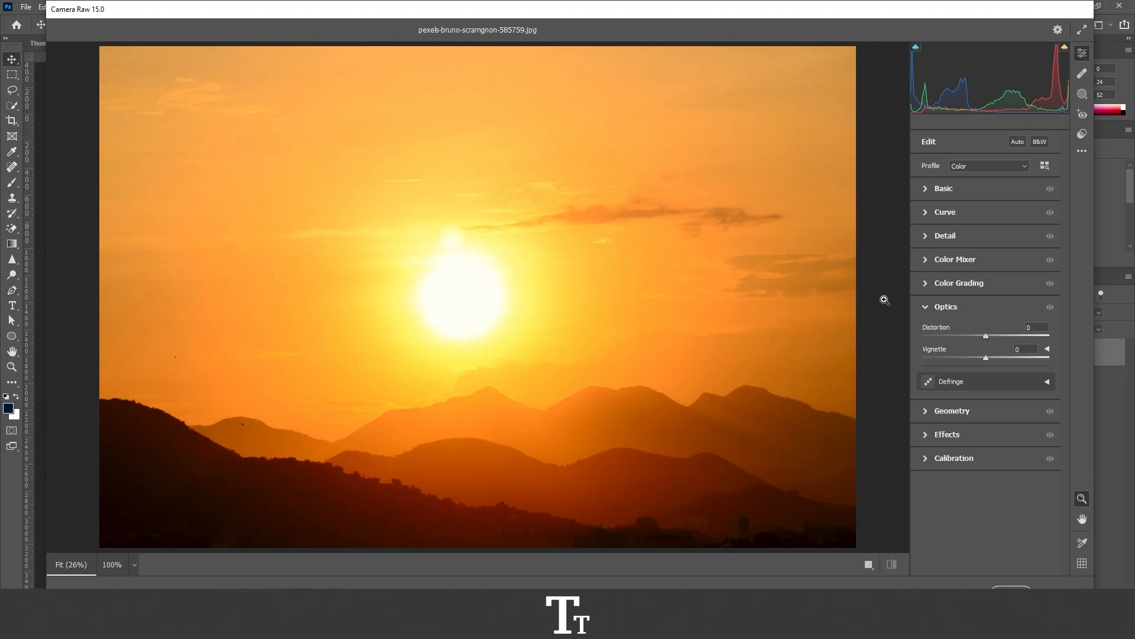
left_click(945, 307)
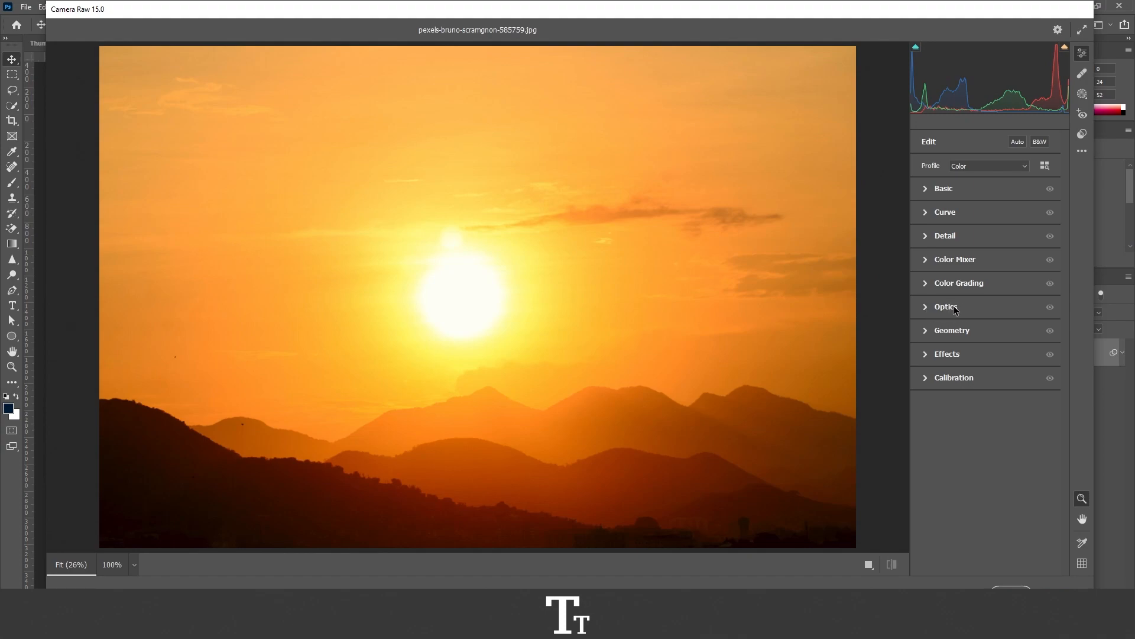
mouse_move(931, 311)
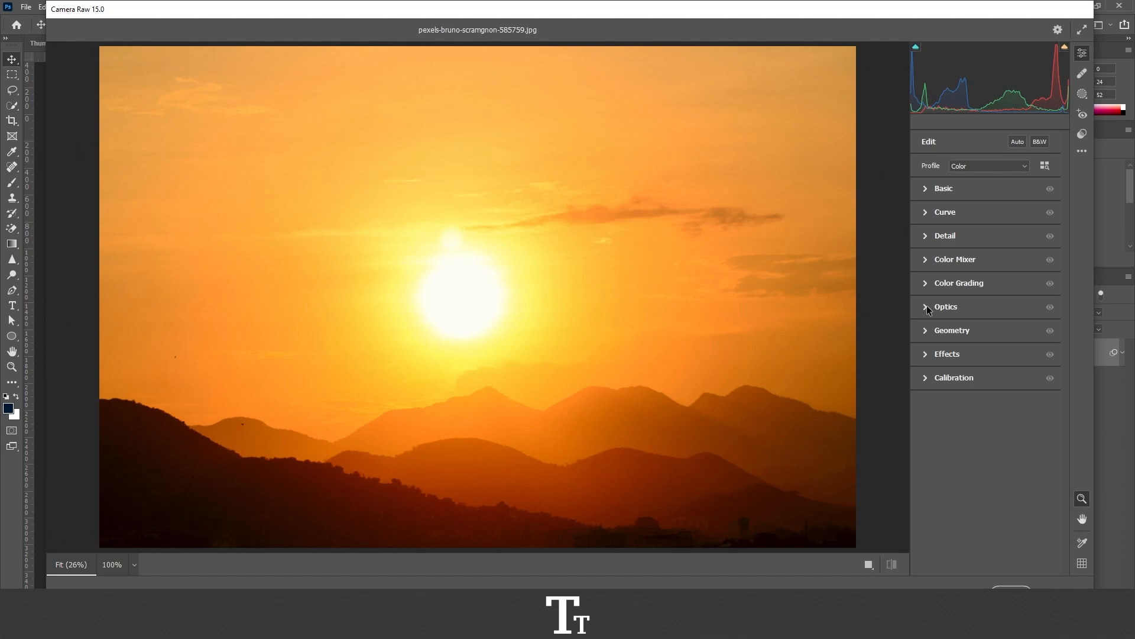
left_click(945, 306)
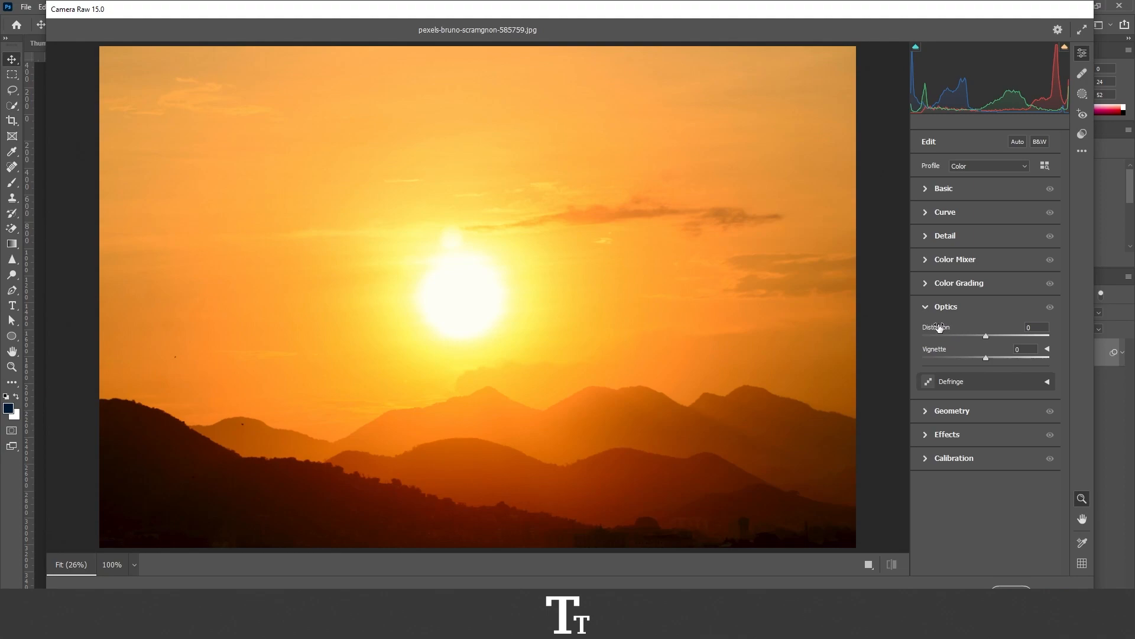
mouse_move(945, 350)
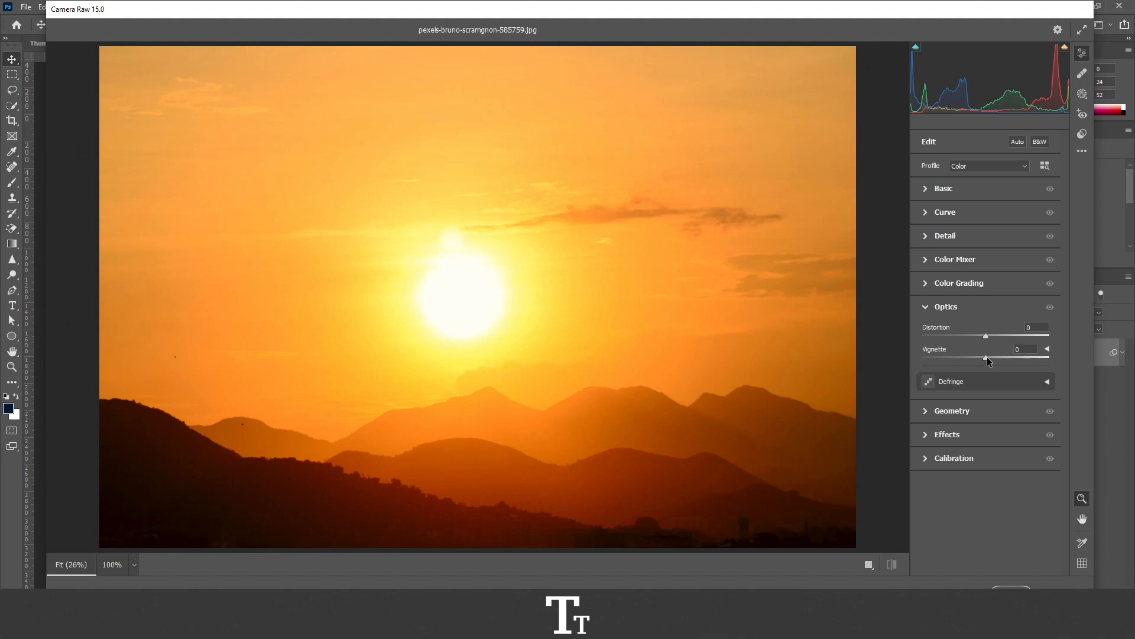
Preview vignette values across the slider range, then settle on -73.
left_click_drag(986, 359, 970, 359)
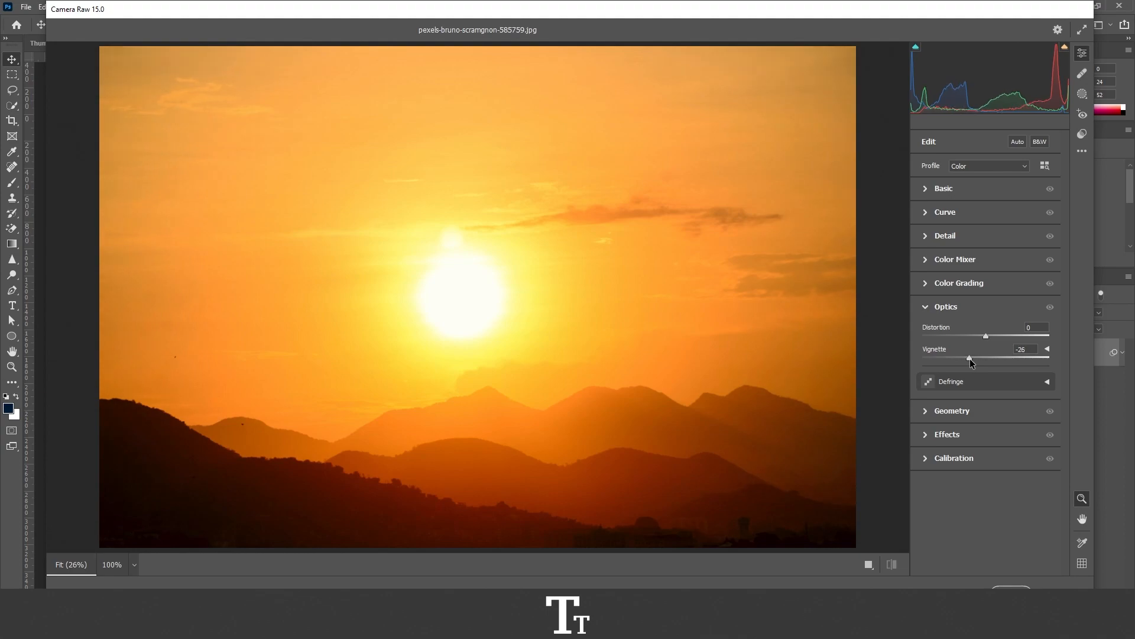
left_click_drag(971, 358, 922, 358)
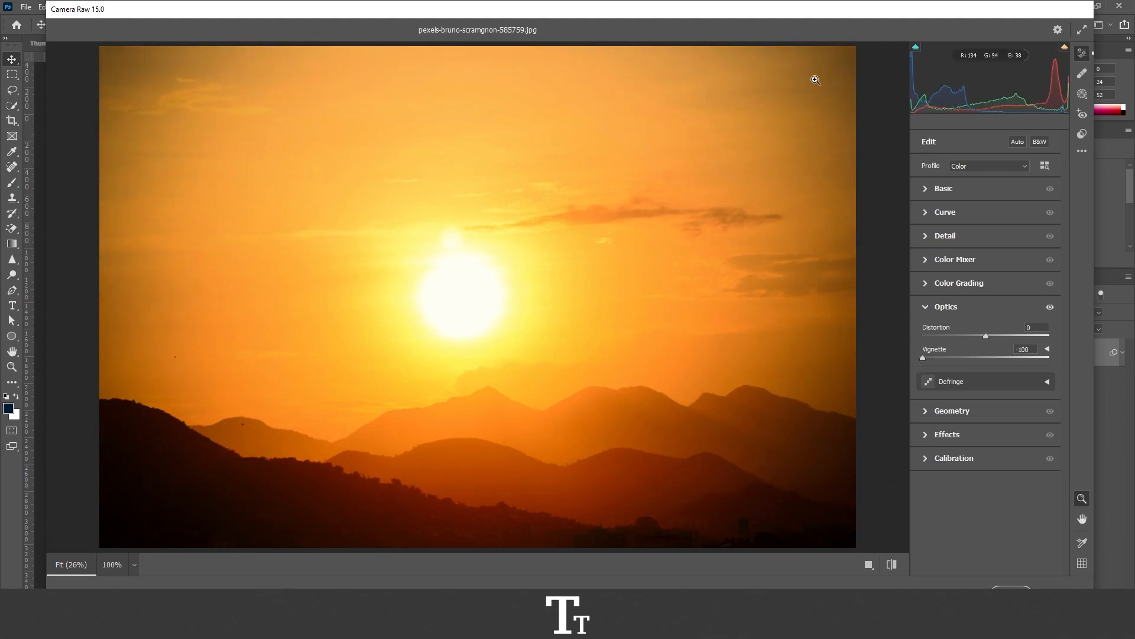
mouse_move(763, 132)
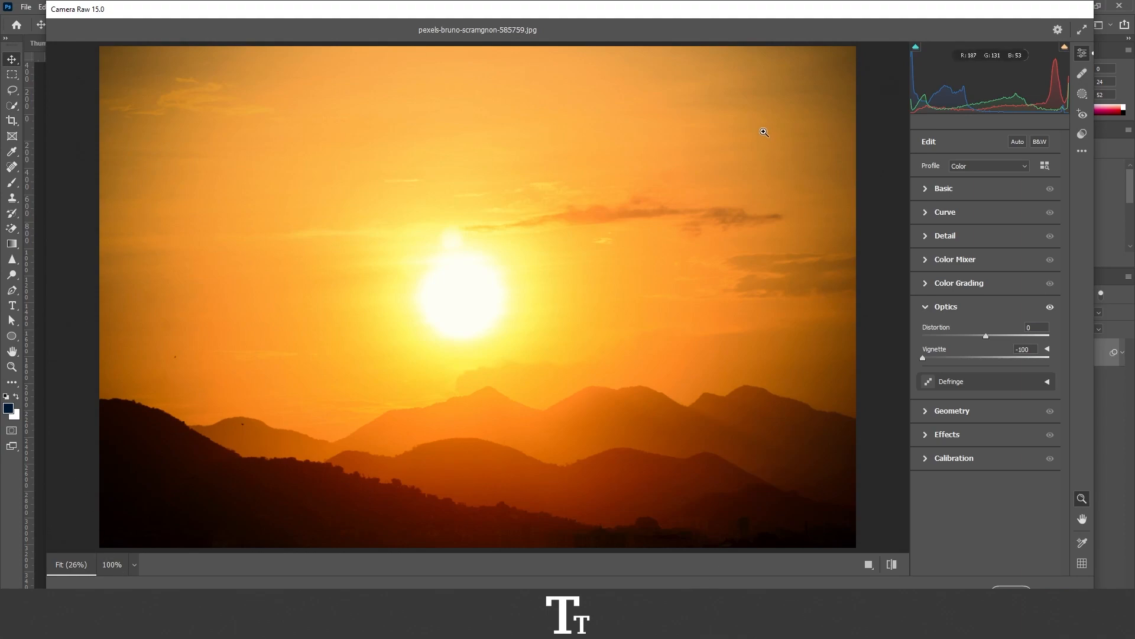
left_click_drag(924, 359, 930, 358)
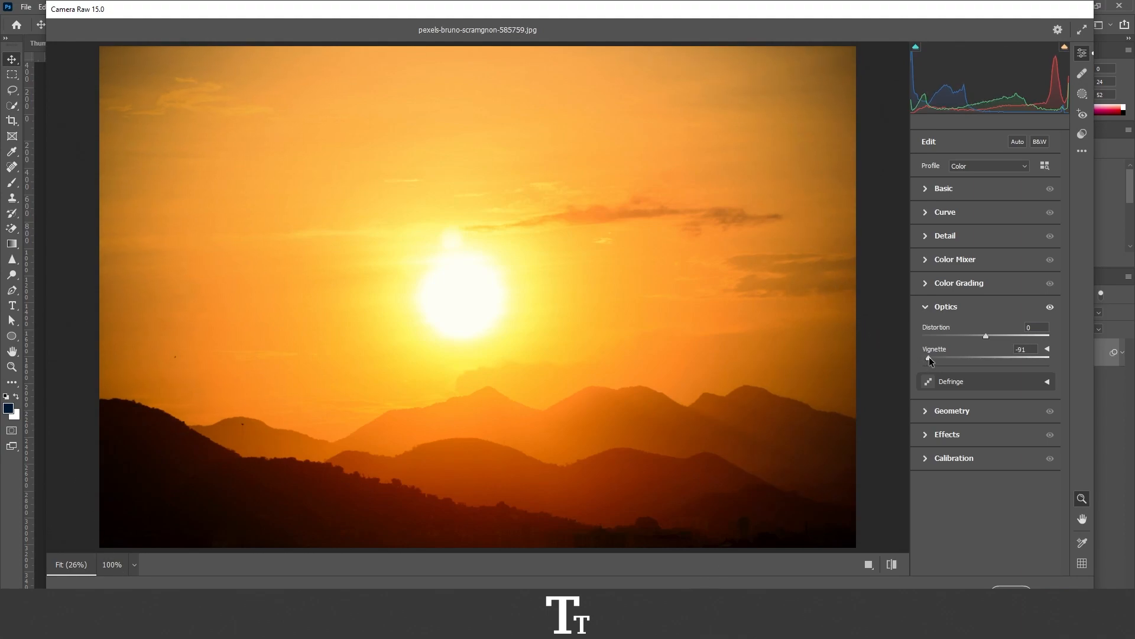
left_click_drag(931, 358, 977, 359)
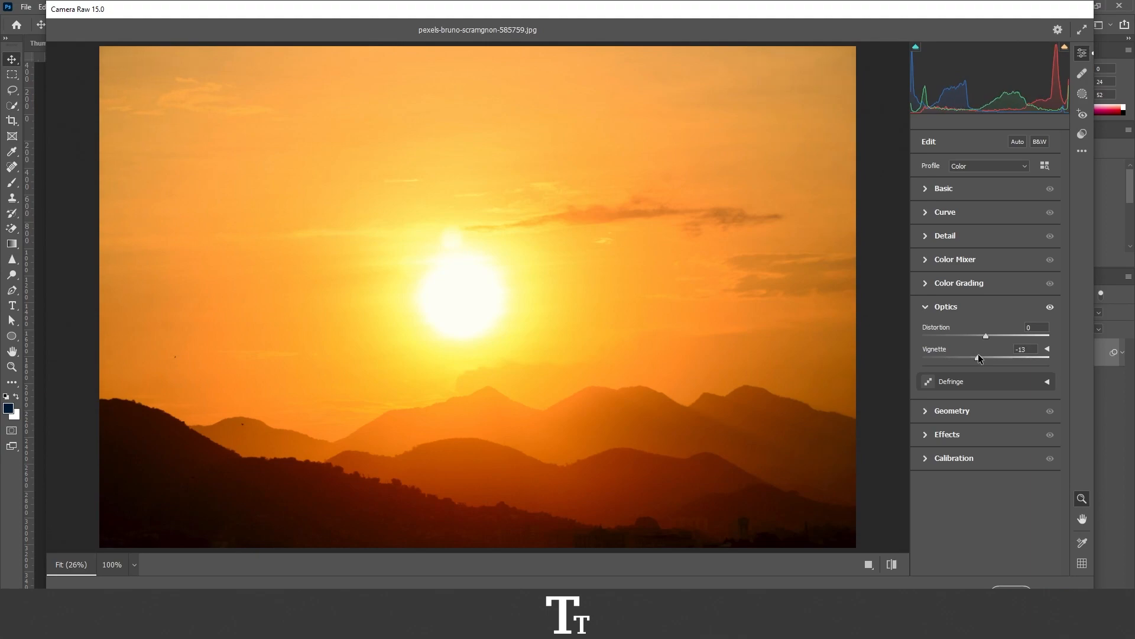
left_click_drag(978, 358, 1035, 358)
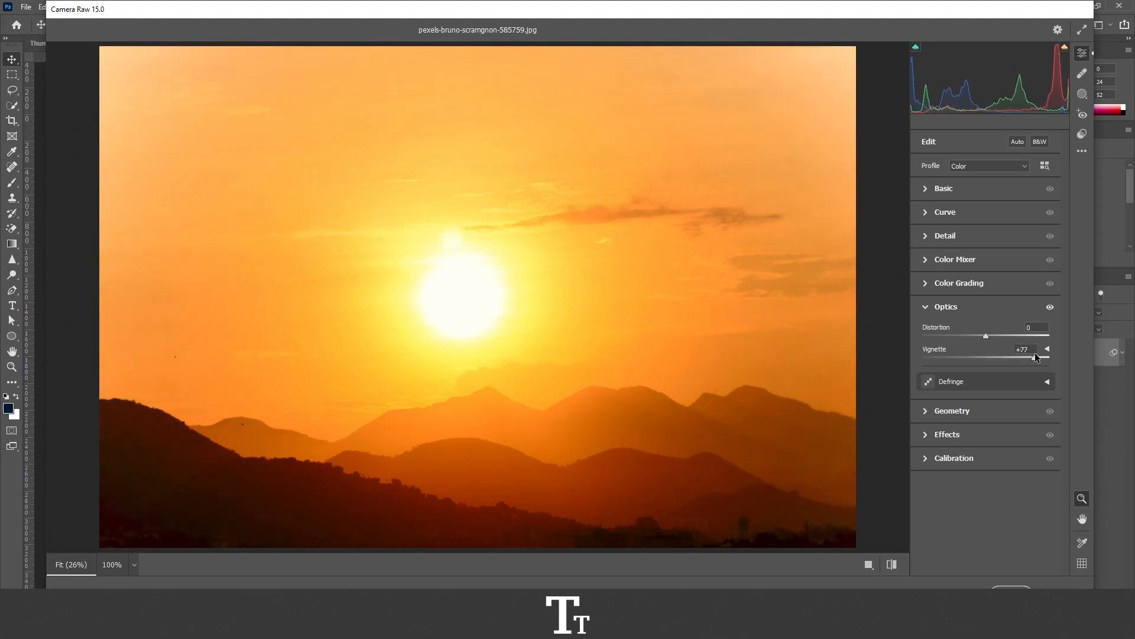
left_click_drag(1032, 358, 1048, 357)
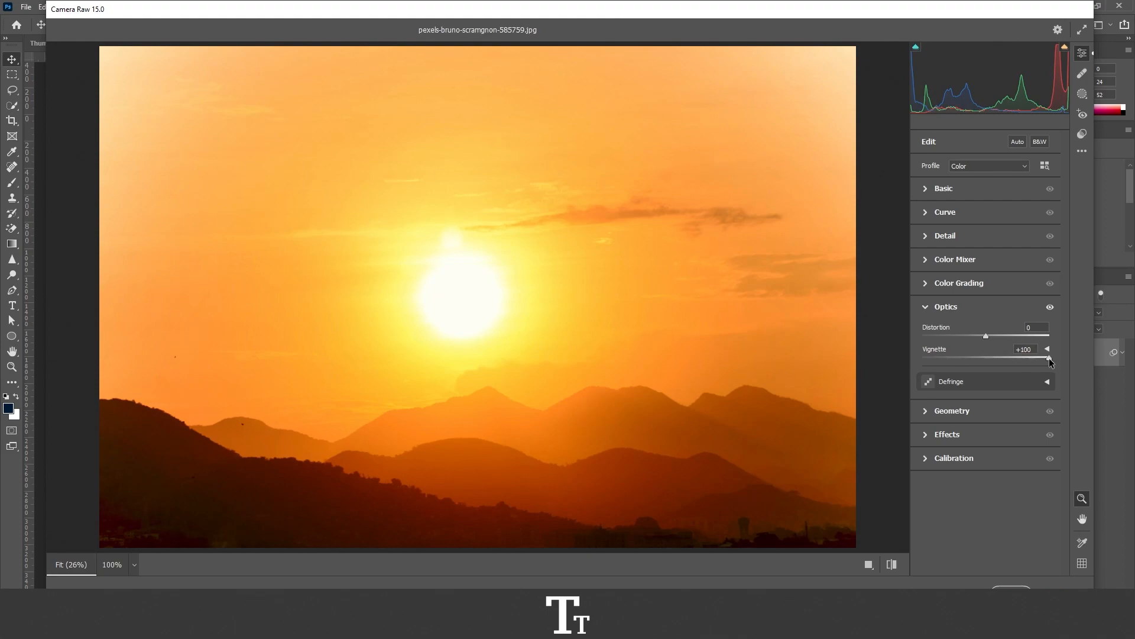
left_click_drag(1049, 359, 988, 359)
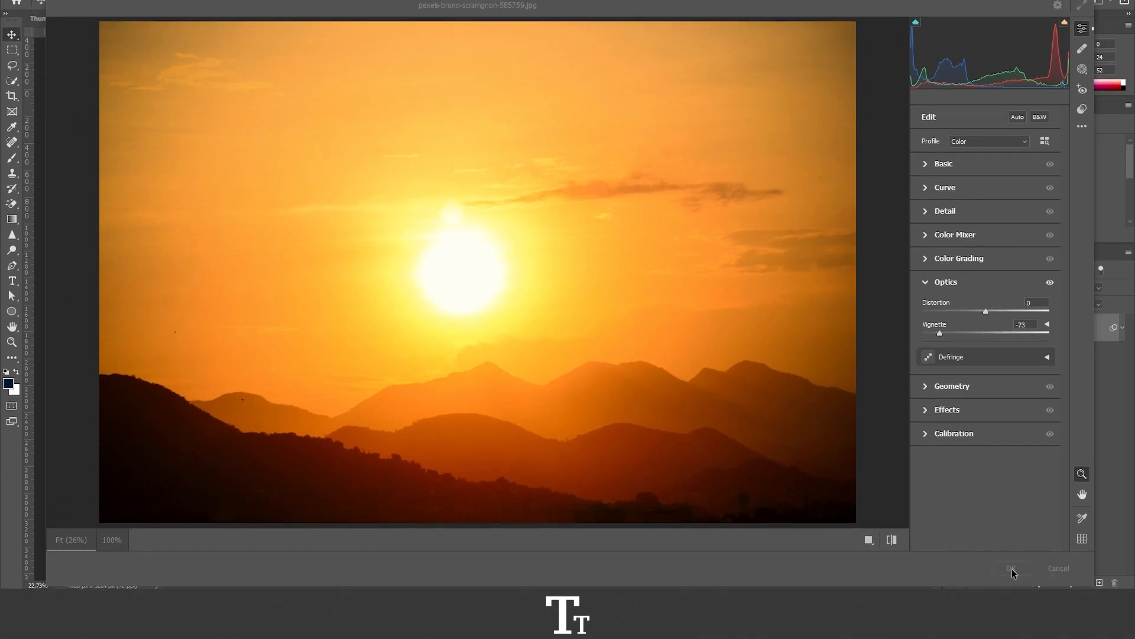
Confirm the Camera Raw dialog with OK to add the smart filter.
left_click(1010, 567)
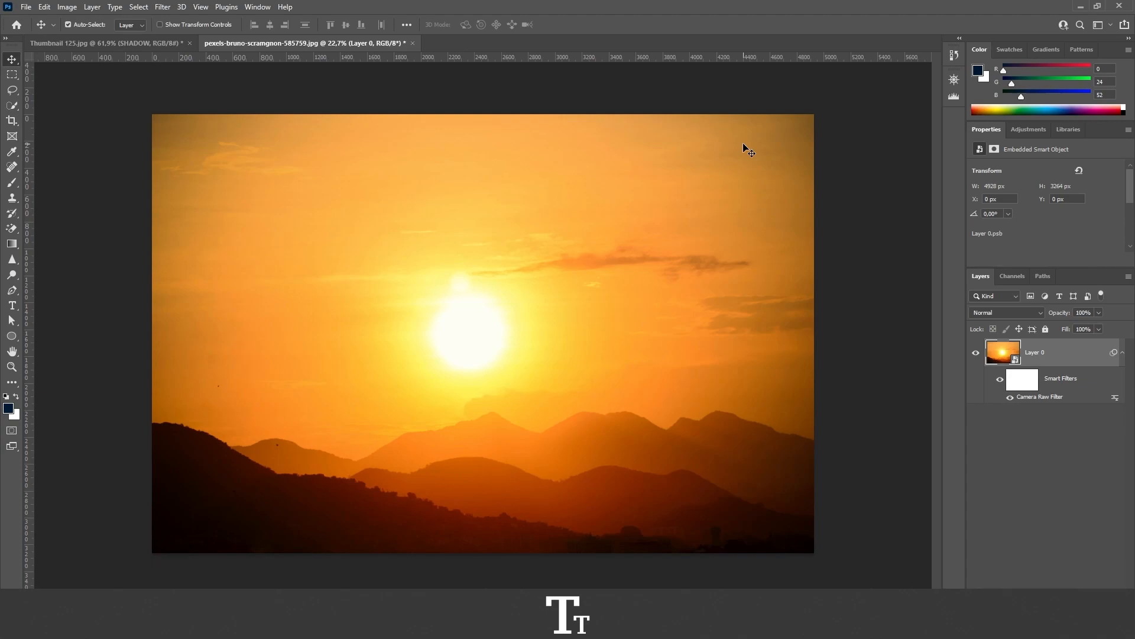
mouse_move(815, 213)
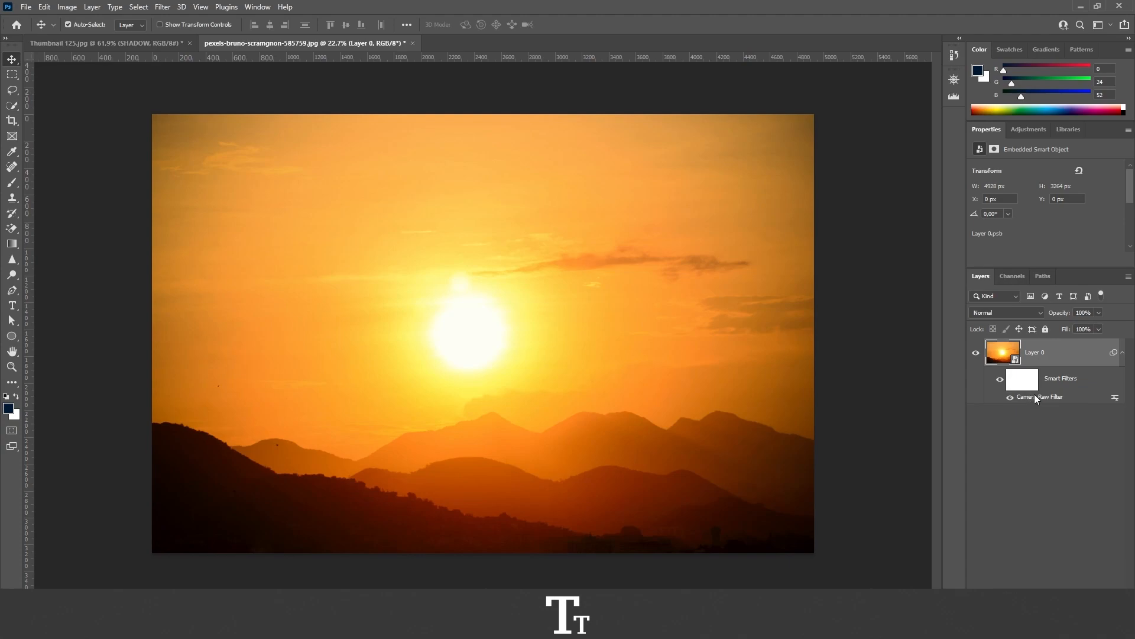
double_click(1041, 396)
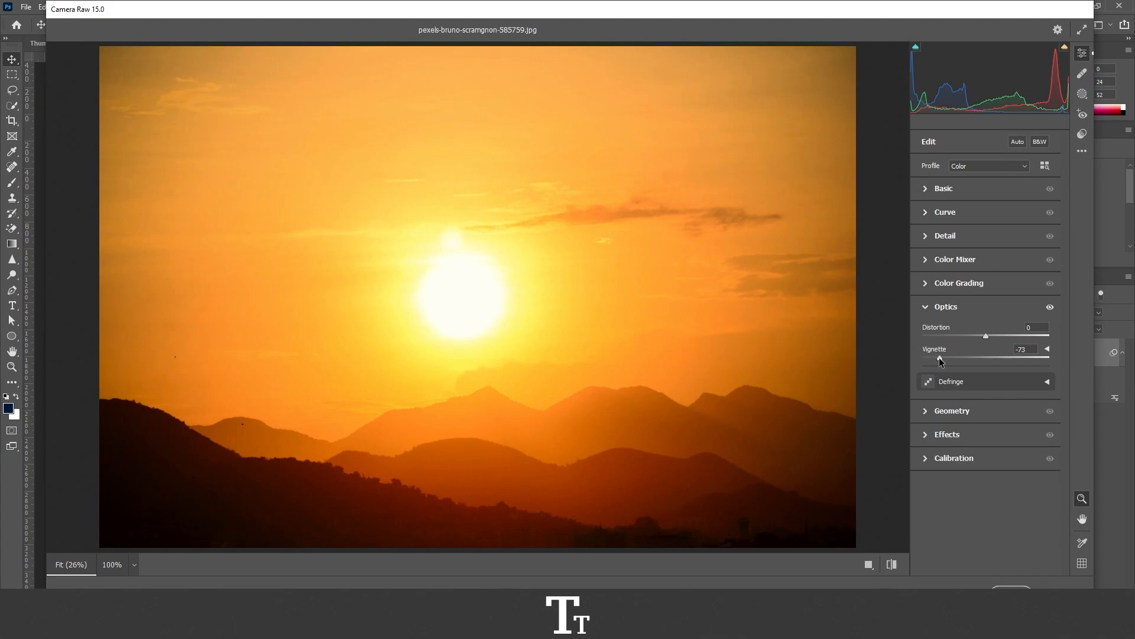
left_click_drag(939, 360, 945, 361)
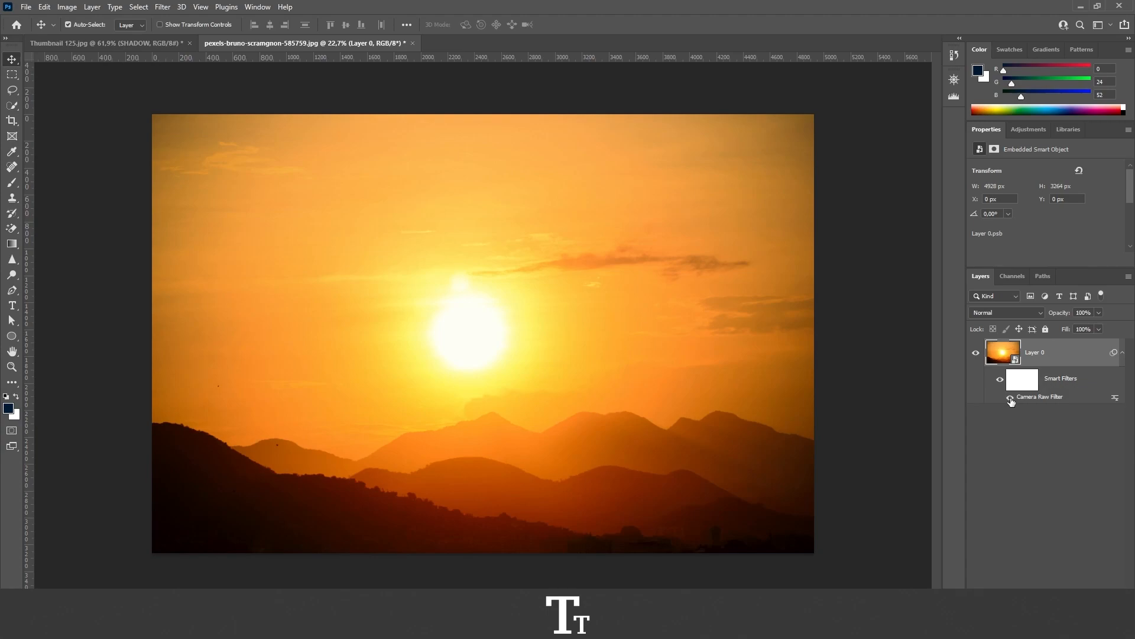
Hide the Camera Raw smart filter using its eye icon in Layers.
left_click(1011, 400)
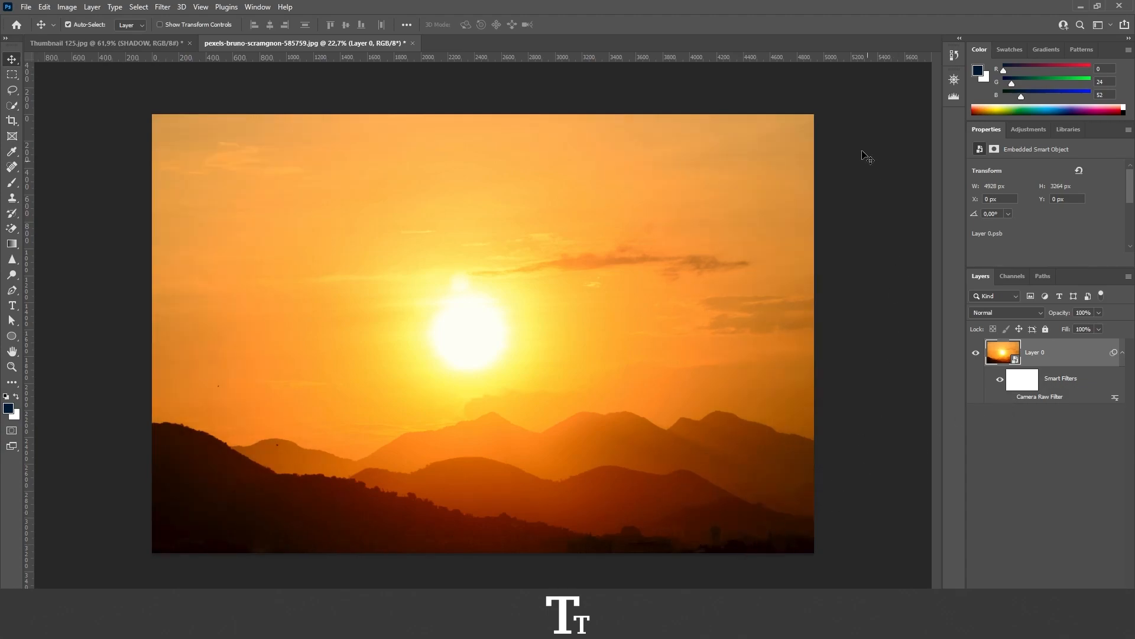
mouse_move(816, 441)
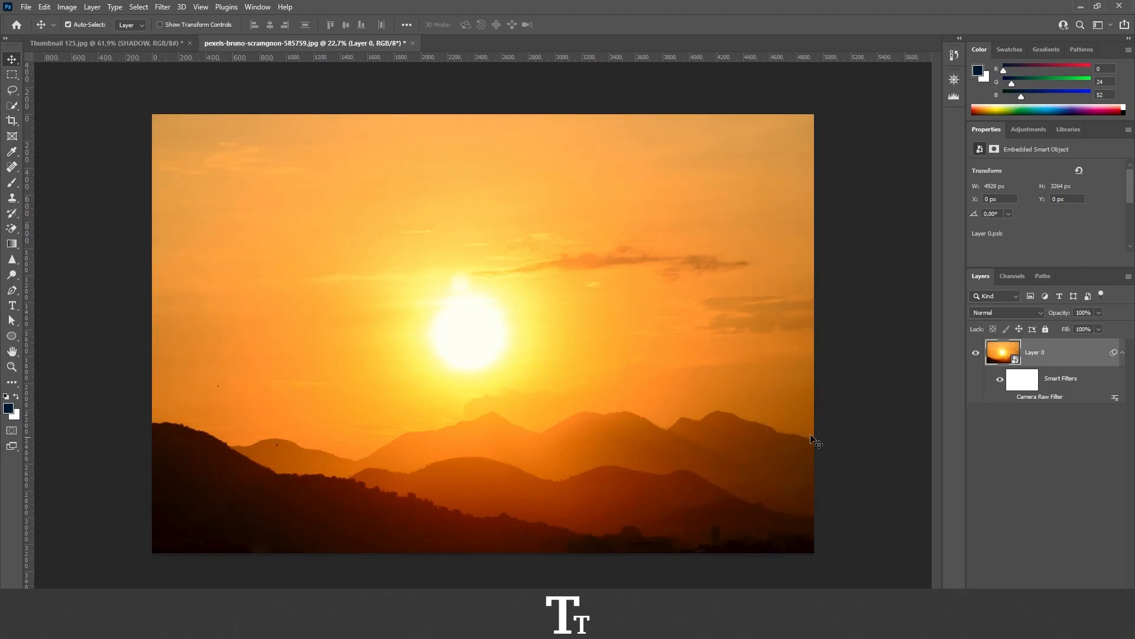